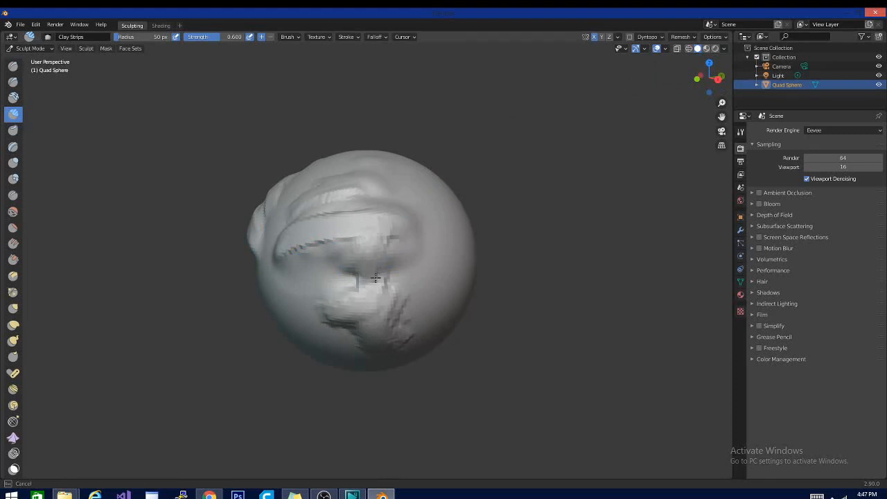
- Carve three clay-strip strokes across the centre and lower front of the quad sphere
{"action": "left_click_drag", "start_coordinate": [377, 277], "coordinate": [344, 319]}
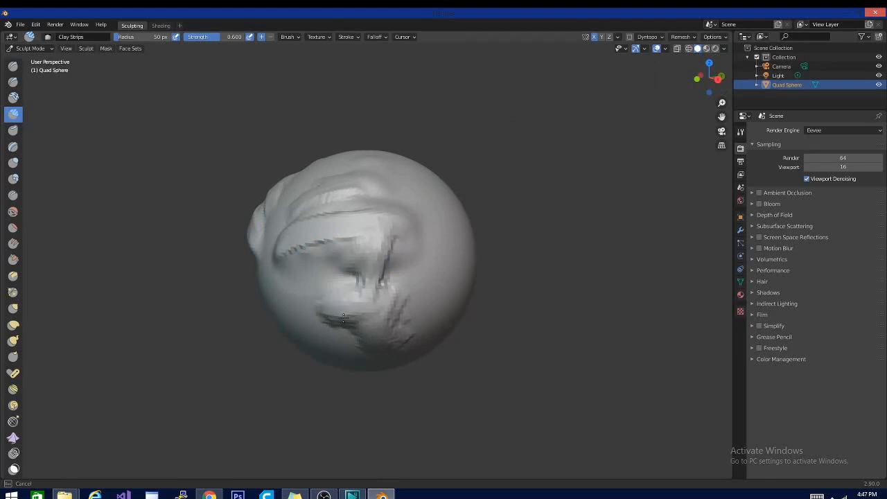
{"action": "left_click_drag", "start_coordinate": [344, 319], "coordinate": [382, 275]}
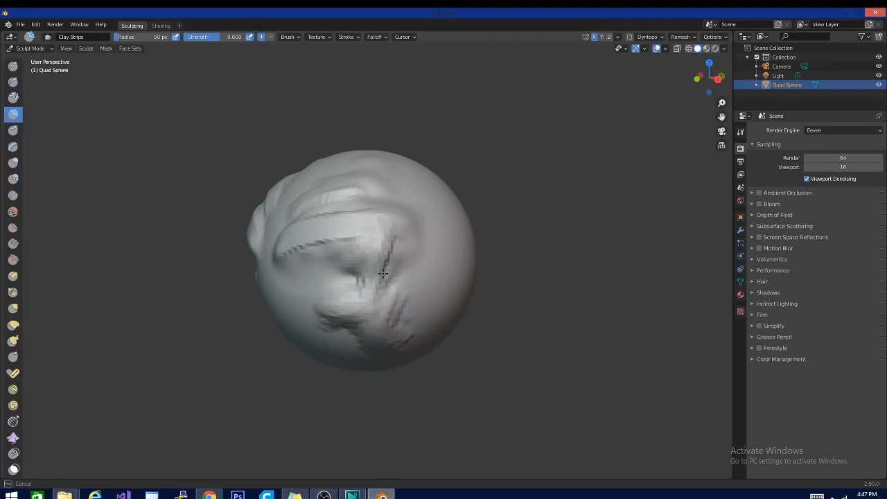
{"action": "left_click_drag", "start_coordinate": [385, 274], "coordinate": [402, 313]}
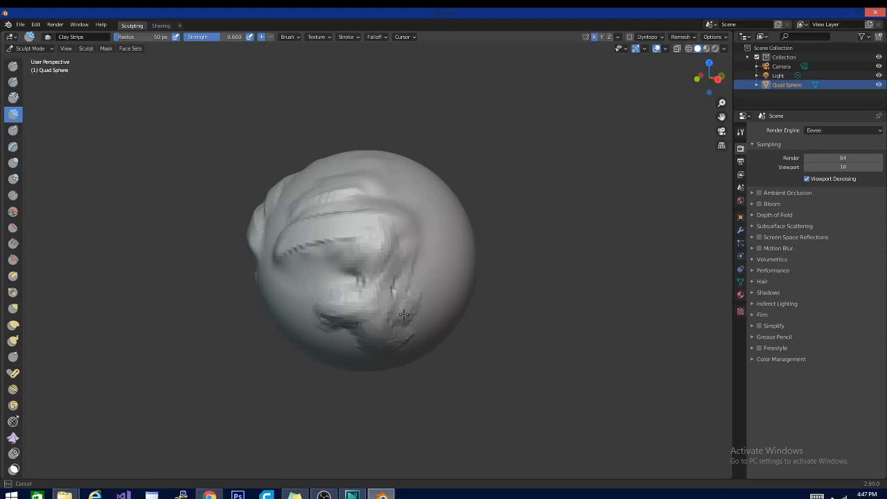